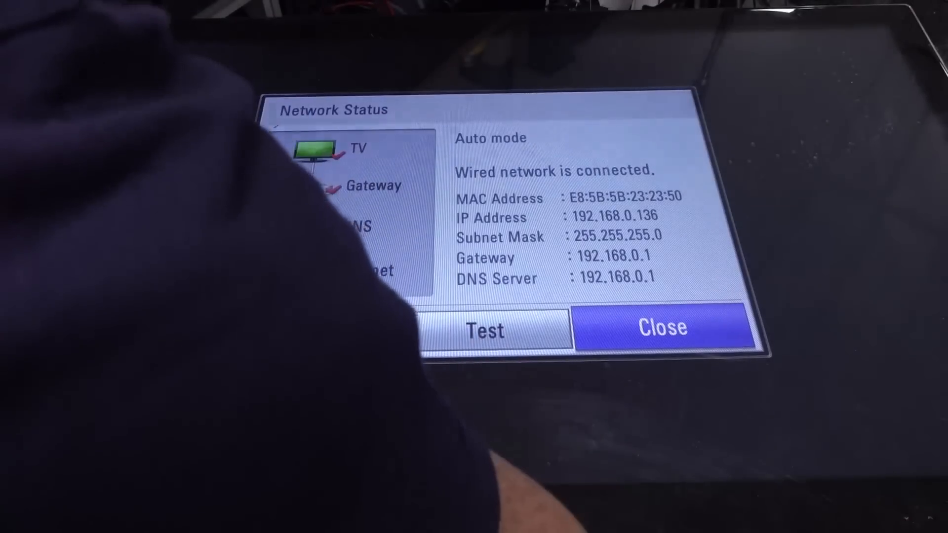
Close the Network Status report to return to the settings menu at Network.
left_click(661, 328)
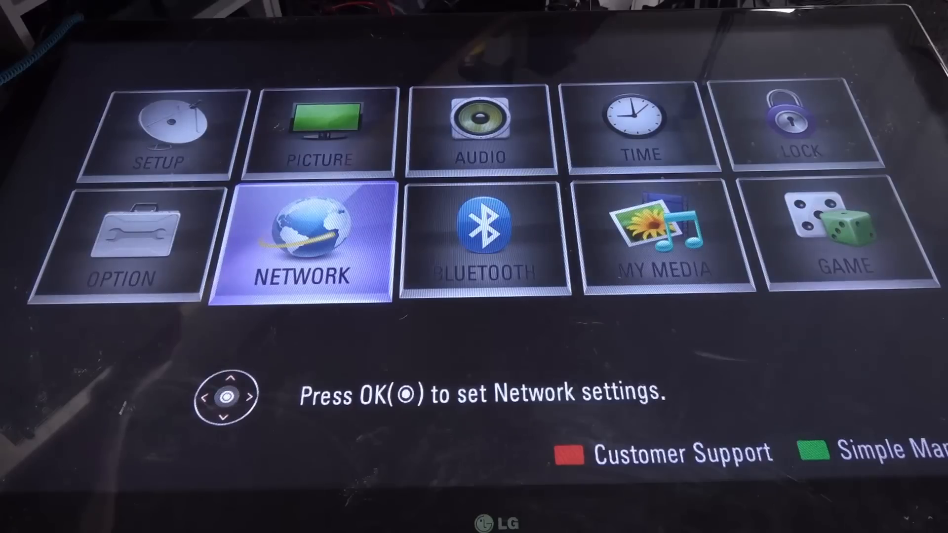